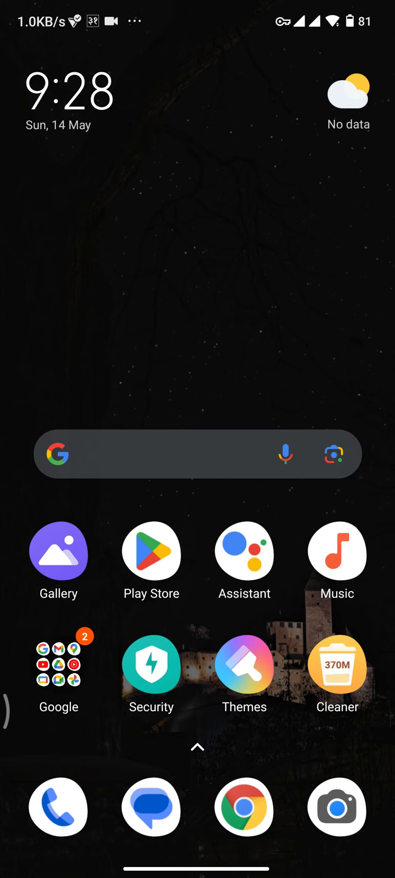
Launch Google Play Store from the Android home screen.
{"action": "left_click", "coordinate": [151, 551]}
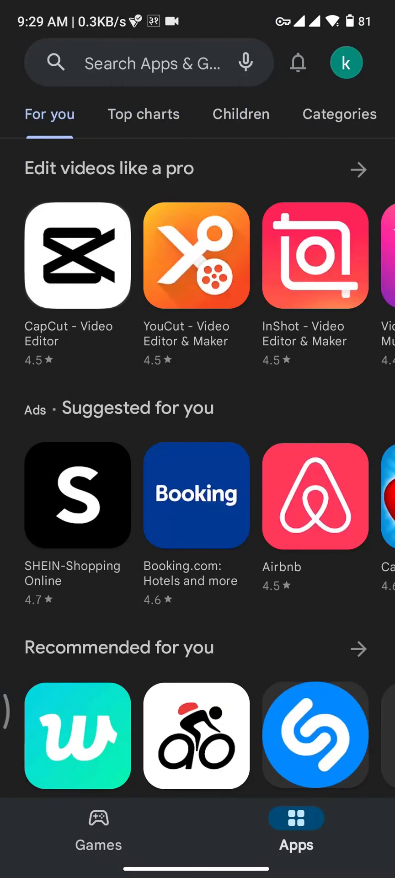
Search the store for 'spectrum tv' and select the Spectrum TV app's install option.
{"action": "left_click", "coordinate": [149, 62]}
{"action": "type", "text": "spectrum tv"}
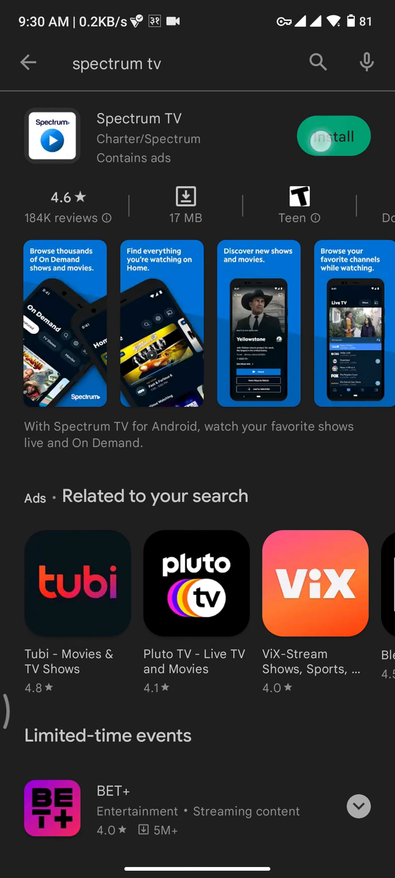
{"action": "left_click", "coordinate": [332, 137]}
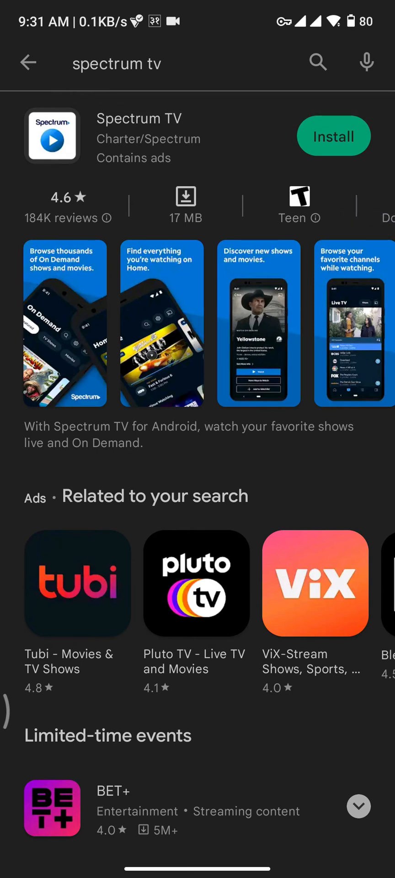
Install Spectrum TV, view its Set Parental Controls intro, then return home.
{"action": "left_click", "coordinate": [332, 135]}
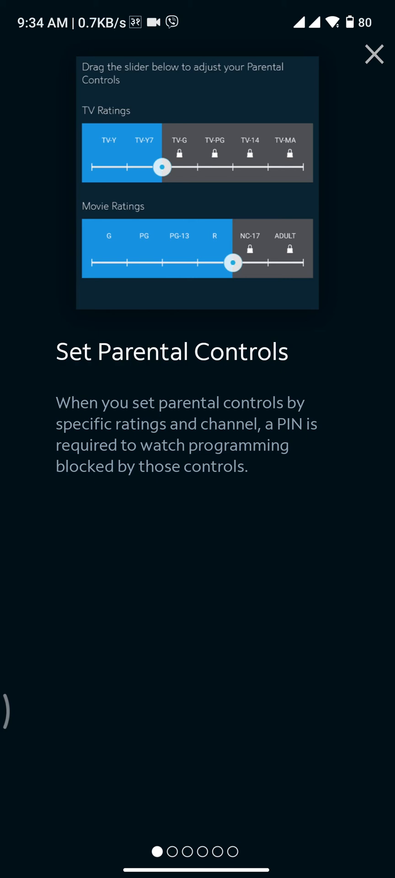
{"action": "left_click", "coordinate": [374, 54]}
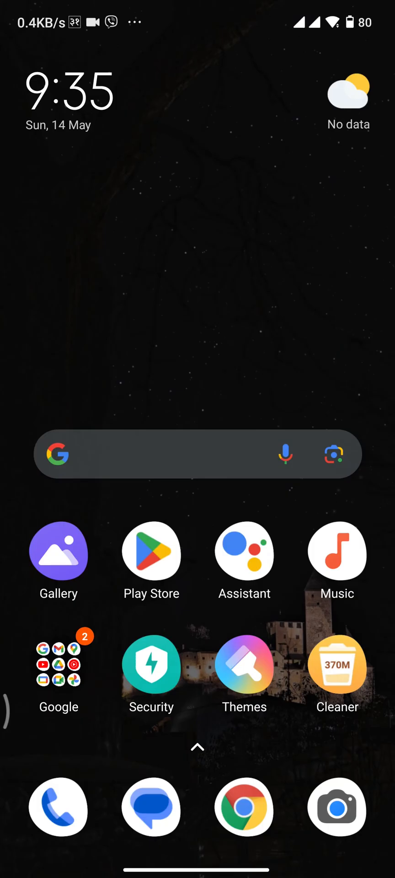